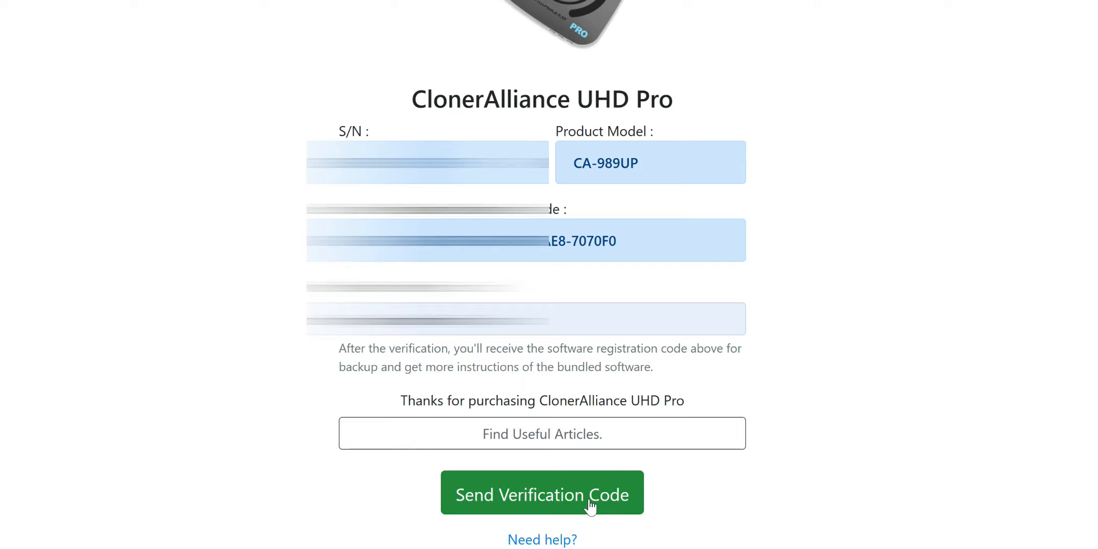
# Request the verification code for registering the UHD Pro.
pyautogui.click(542, 493)
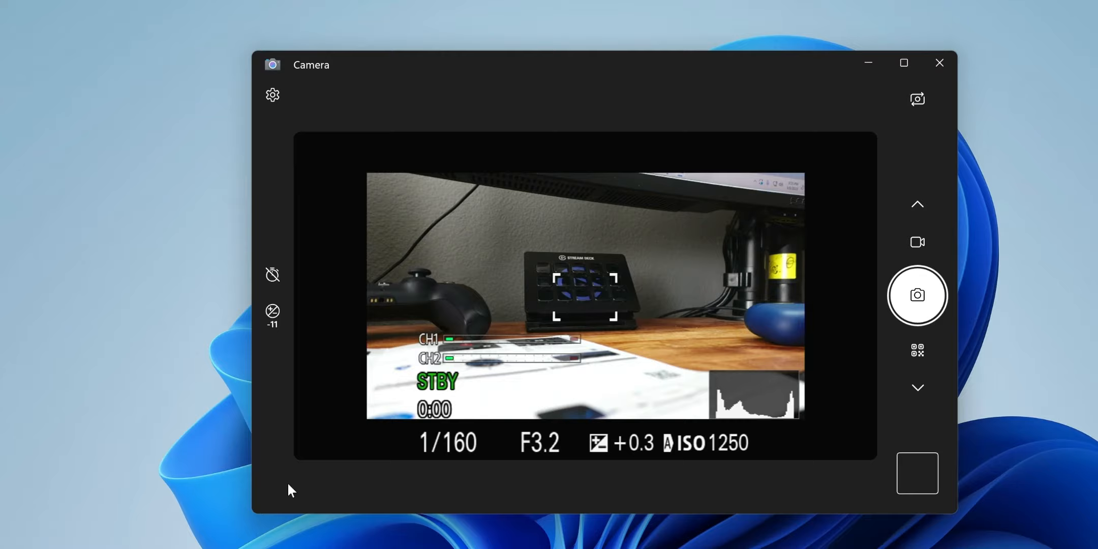
pyautogui.moveTo(517, 501)
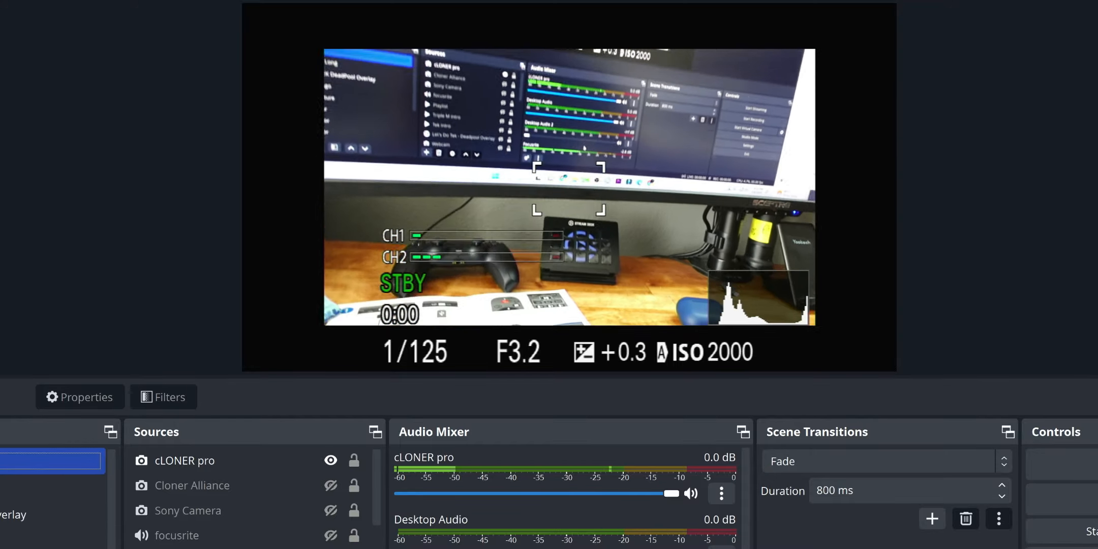
pyautogui.click(198, 461)
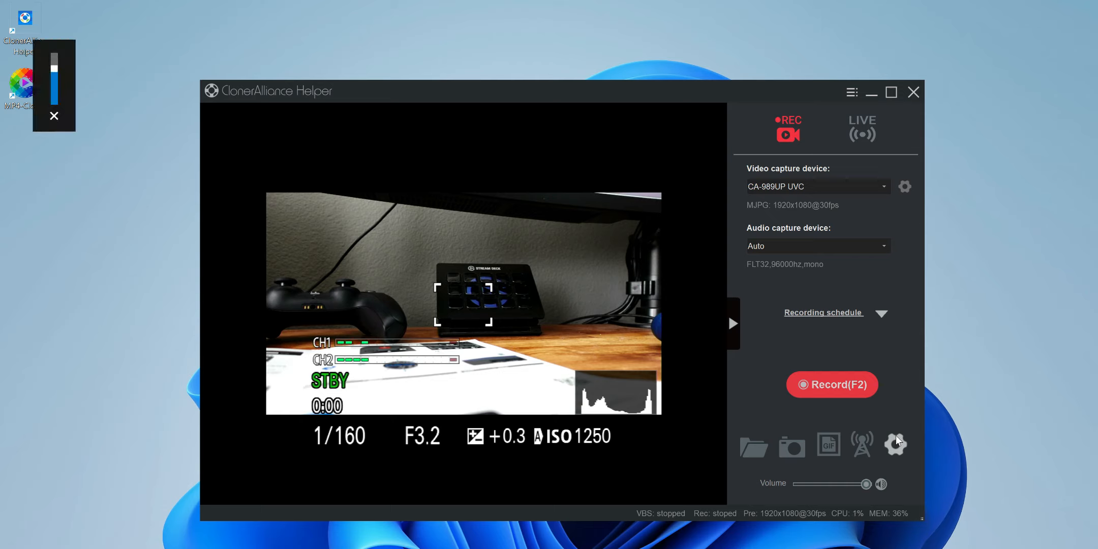
# Browse the saved recordings and screenshots in the Files manager, then close it.
pyautogui.click(755, 448)
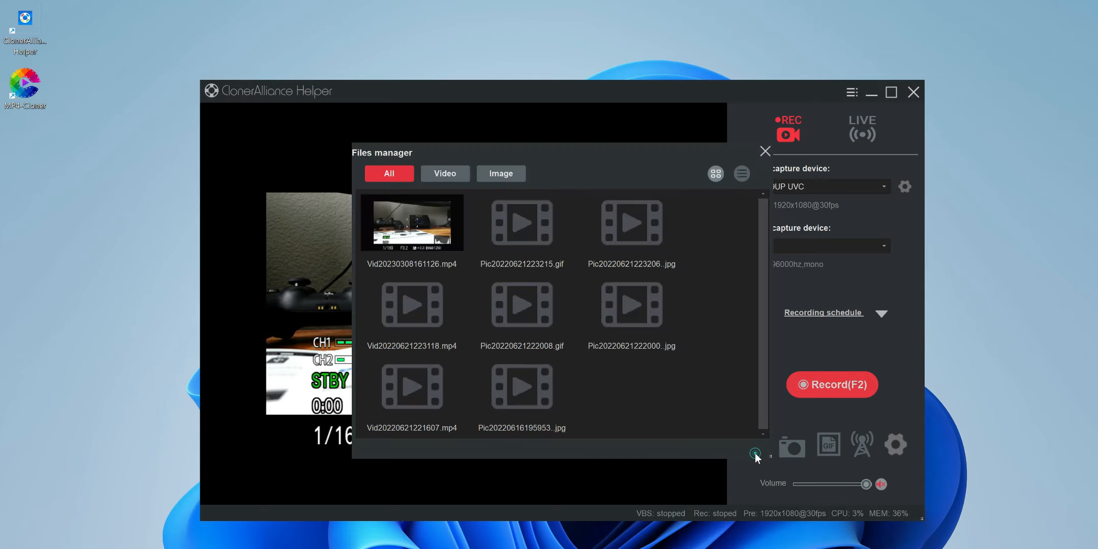
pyautogui.moveTo(767, 161)
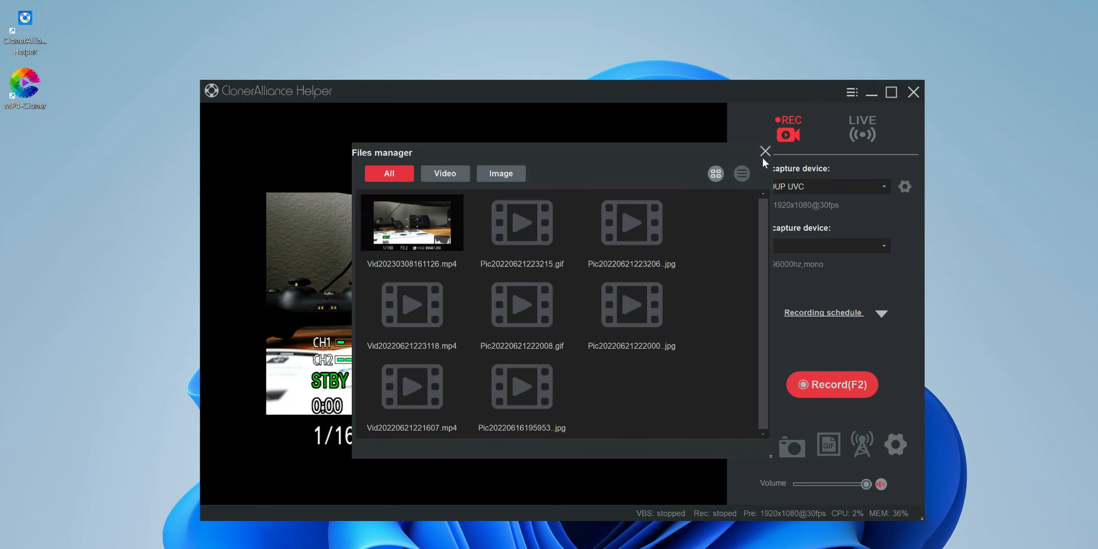
pyautogui.click(764, 151)
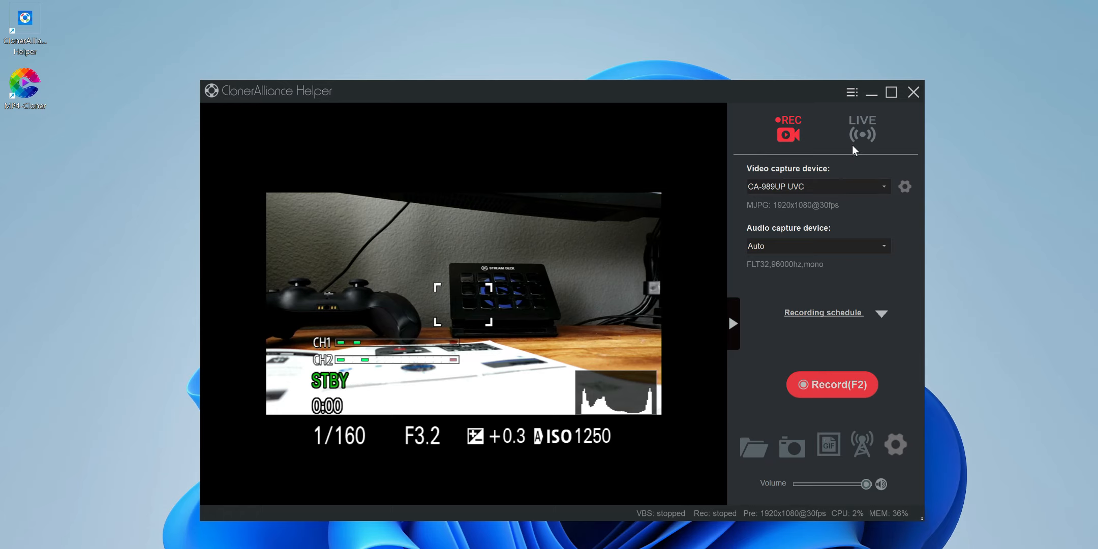
# Switch to LIVE streaming mode showing scene and stream server settings.
pyautogui.click(862, 129)
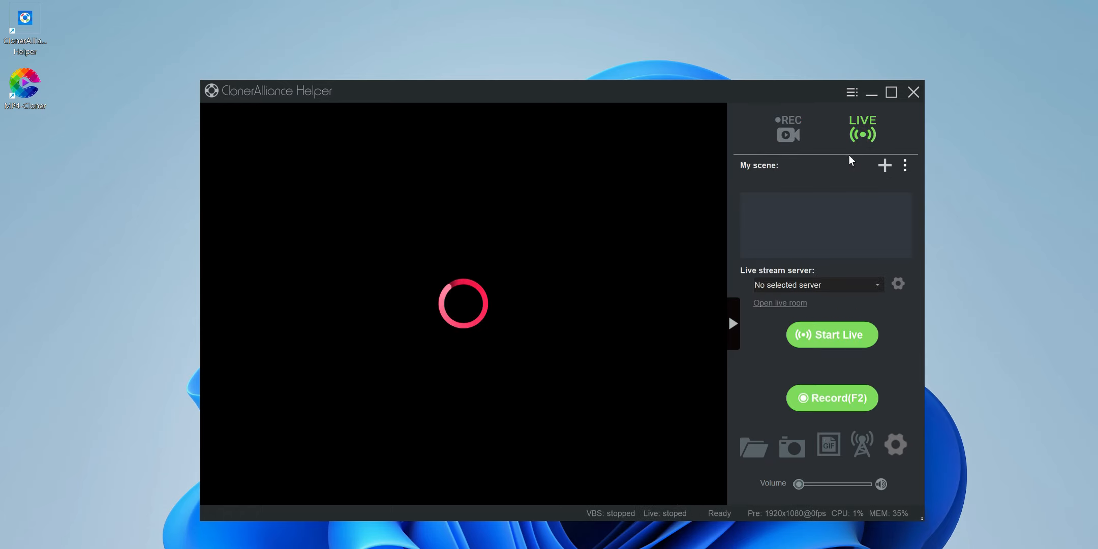
pyautogui.click(885, 164)
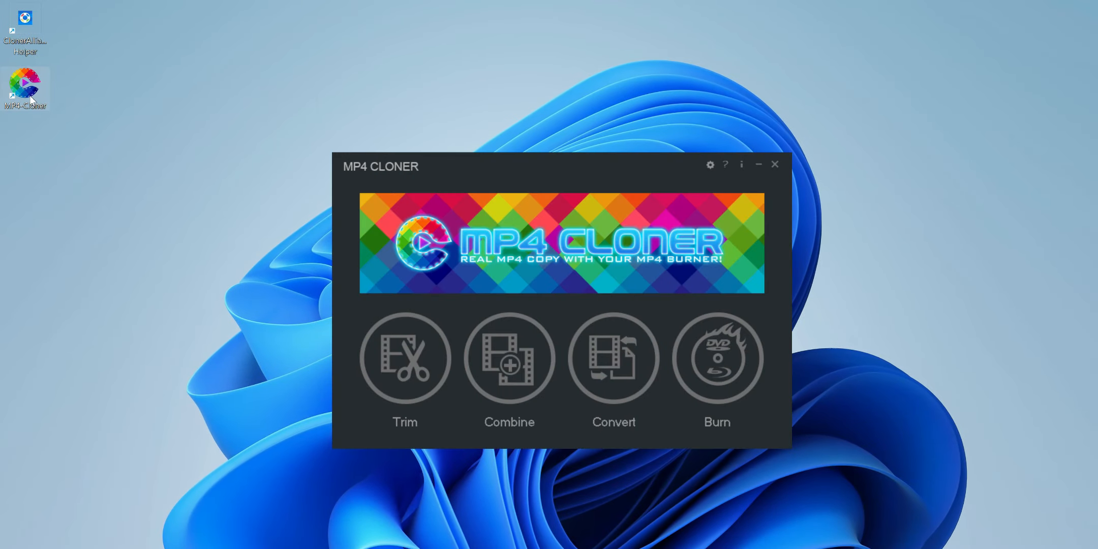
pyautogui.moveTo(271, 356)
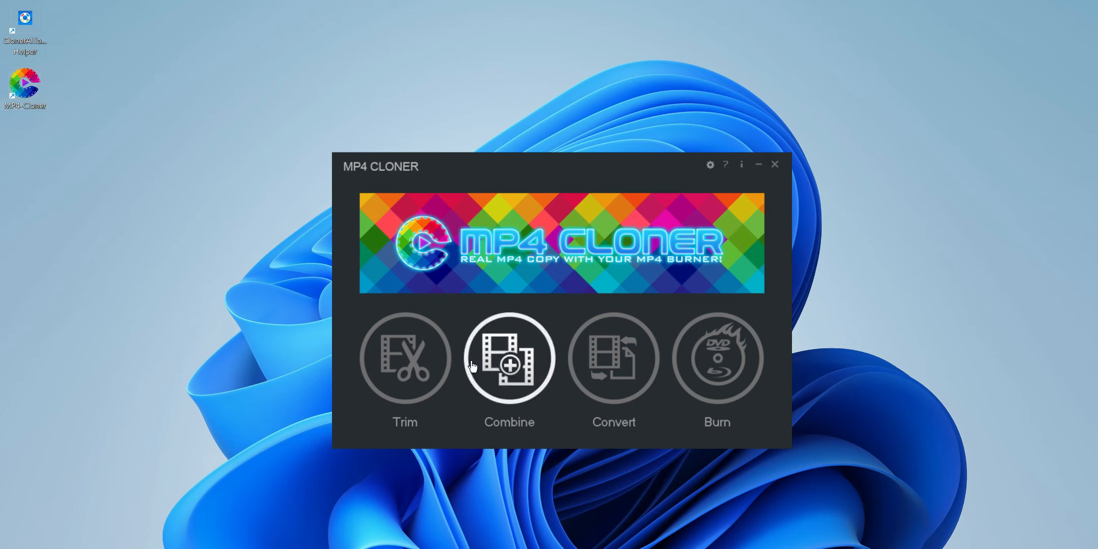
pyautogui.moveTo(714, 385)
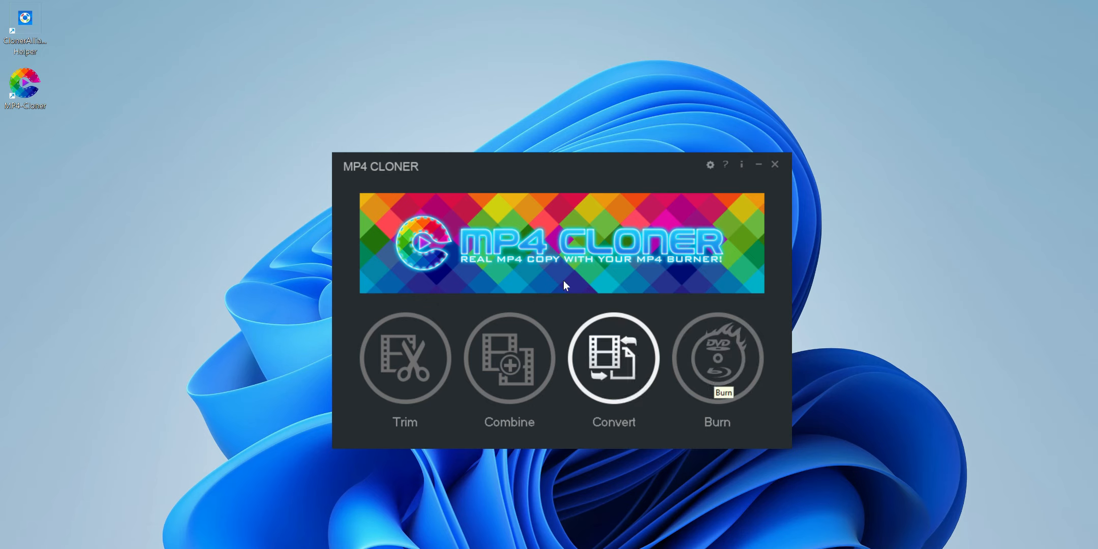
# Bring up the MP4 Cloner start window with Trim, Combine, Convert and Burn.
pyautogui.click(776, 165)
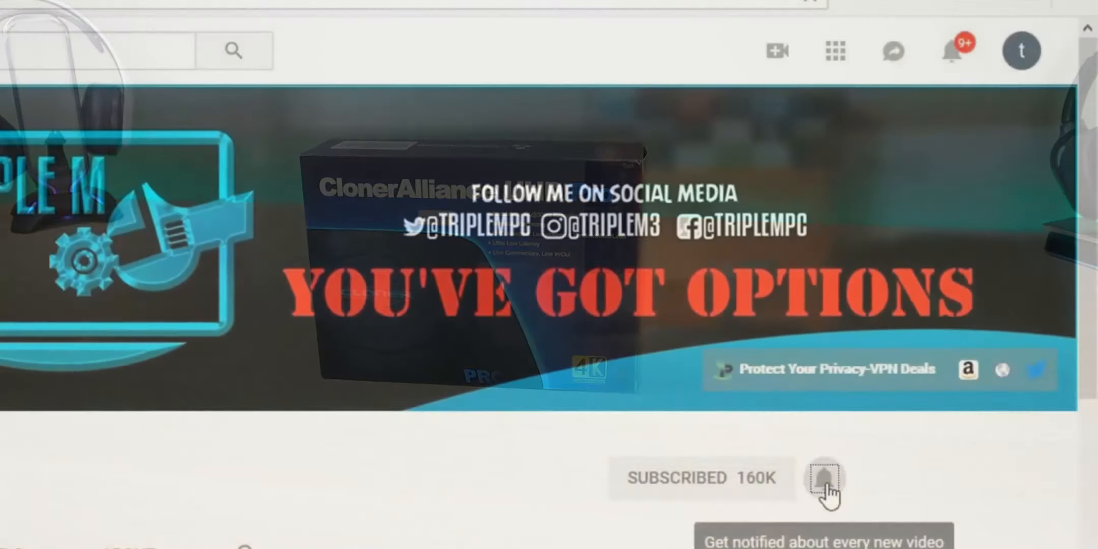
# Show the channel's notification options: All, Personalized or None.
pyautogui.click(823, 479)
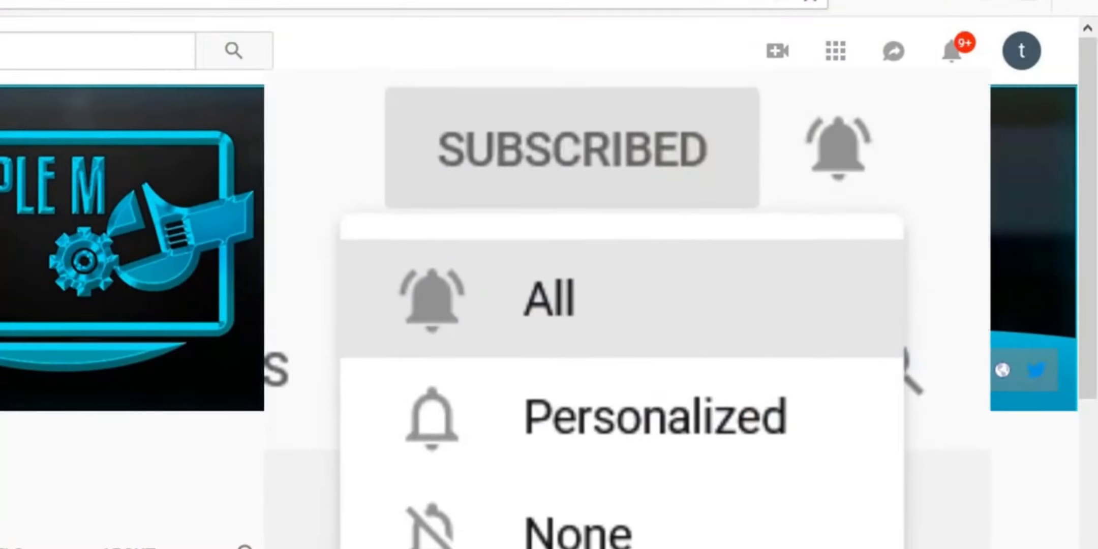